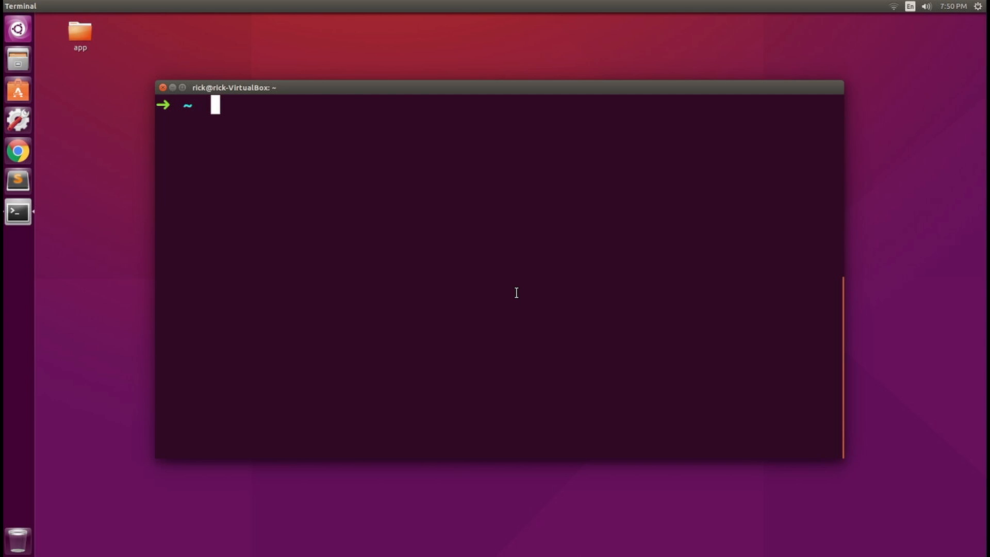
# Open /etc/hosts in vim from the Terminal prompt
pyautogui.write('vim /etc/')
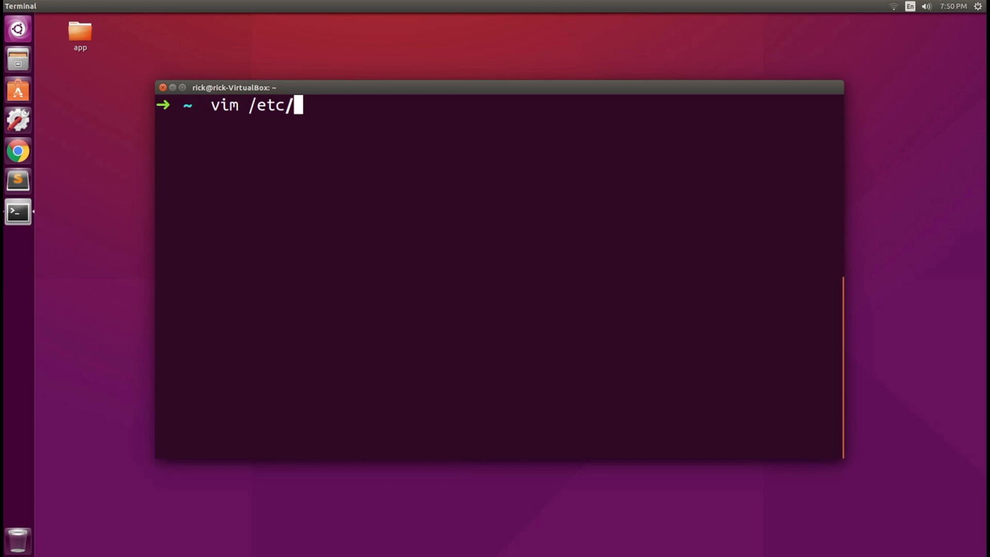
pyautogui.write('hosts')
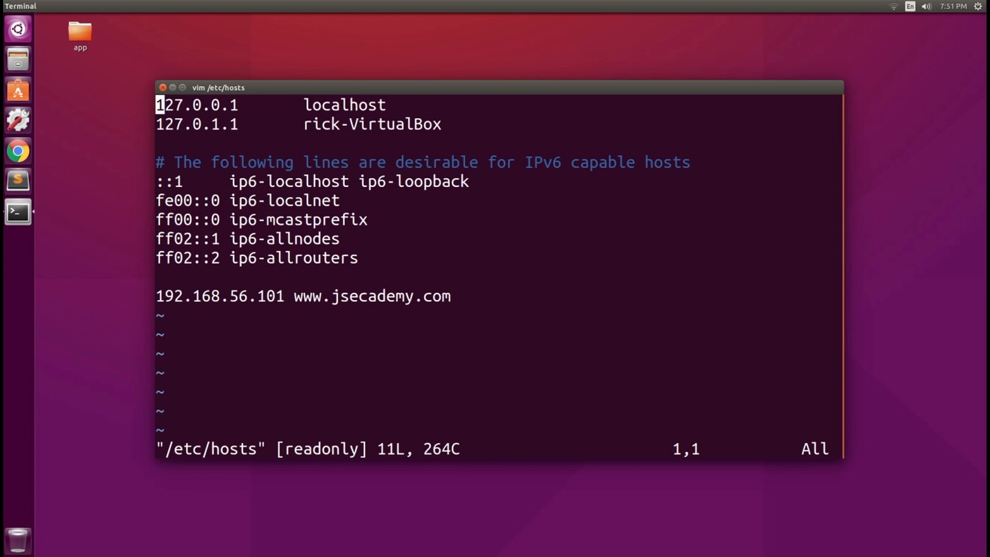
# Append after the last hosts entry, then back out on the read-only warning
pyautogui.press('G')
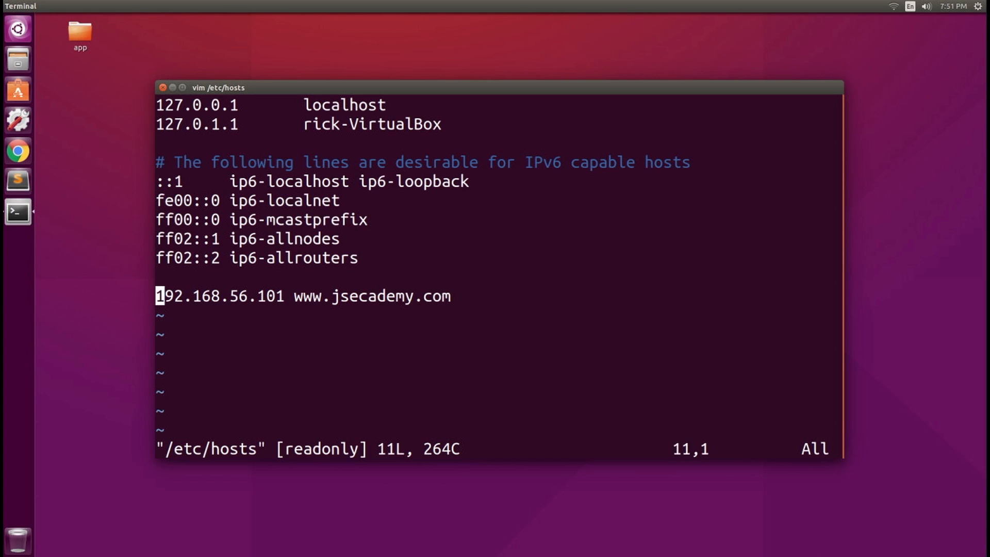
pyautogui.press('A')
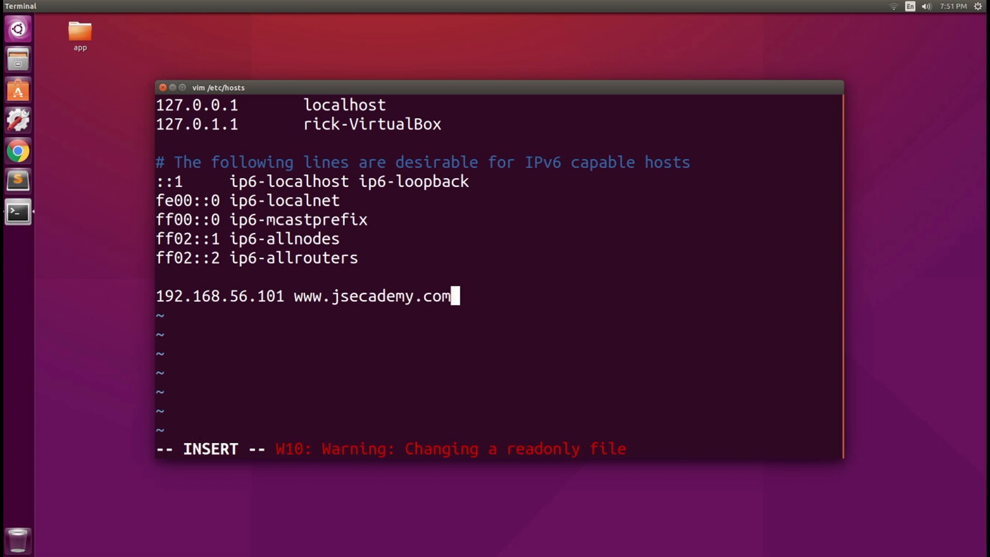
pyautogui.press('Escape')
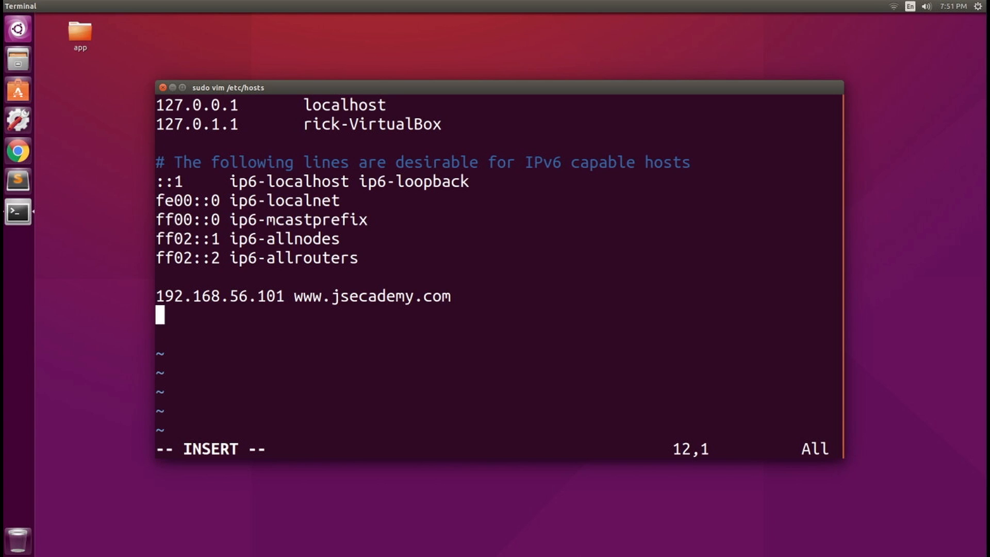
# Duplicate the 192.168.56.101 jsecademy line and begin changing its address to 192.168.56.102
pyautogui.write('192.168.56.101 www.jsecademy.com')
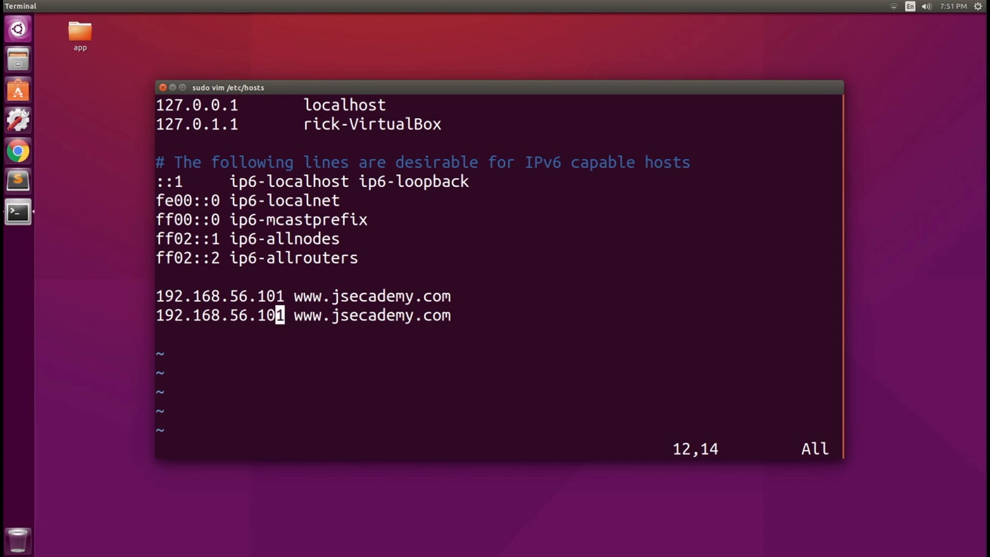
pyautogui.press('v')
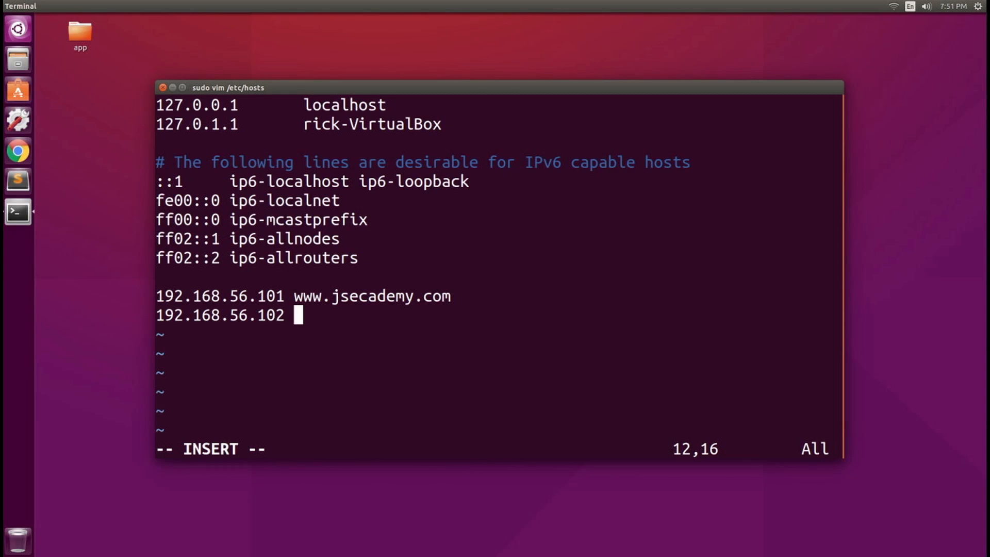
# Give the copied 192.168.56.102 entry a new hostname, typing test.demo text
pyautogui.write('test.')
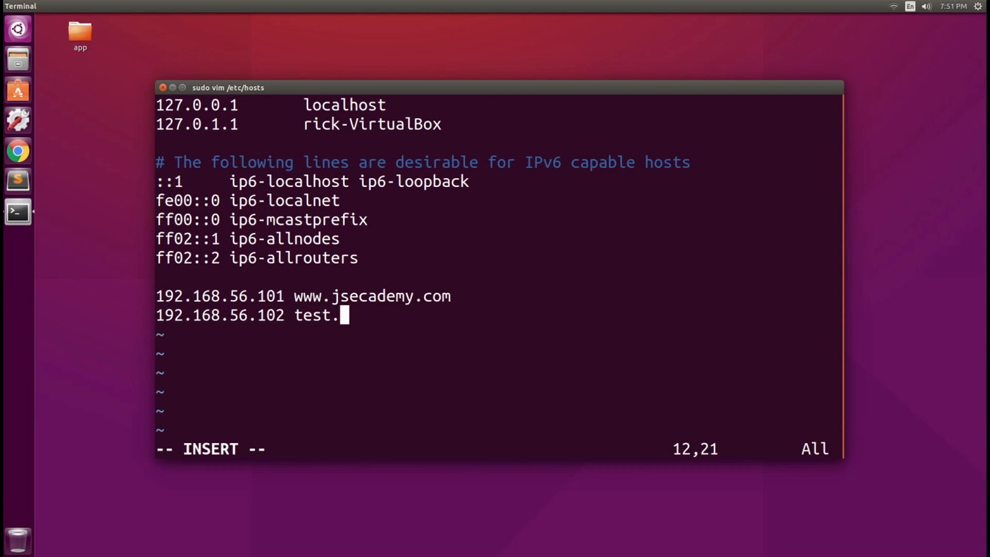
pyautogui.write('demo')
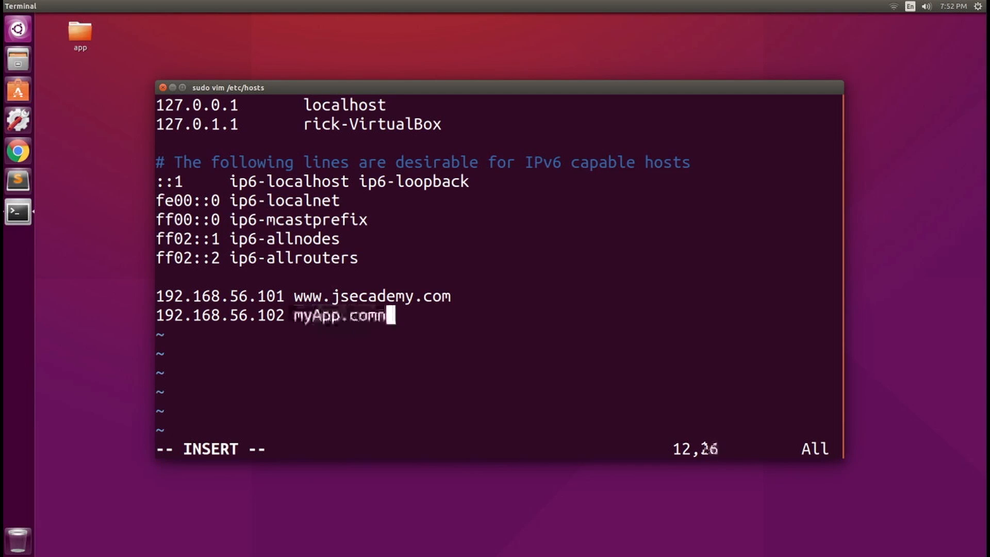
pyautogui.press('Escape')
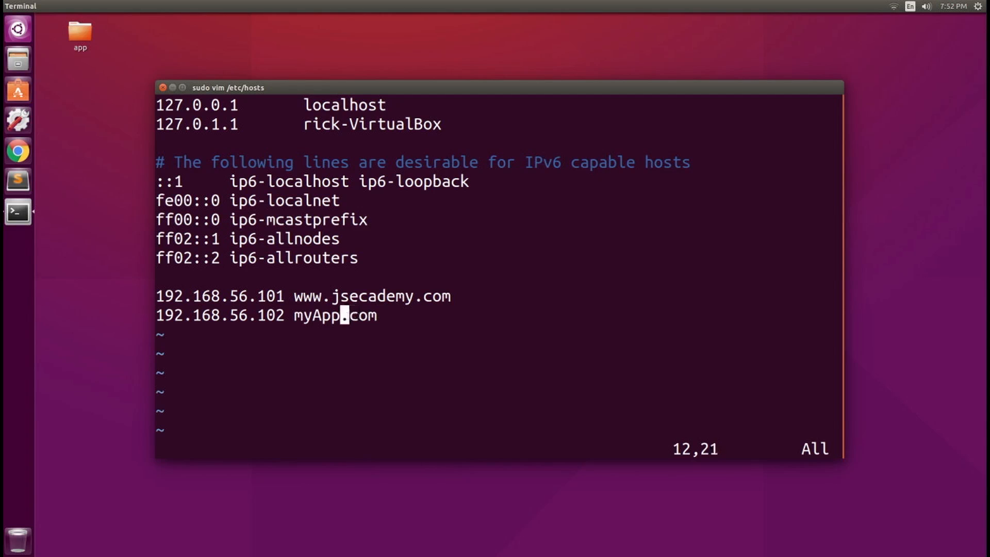
pyautogui.write('www.')
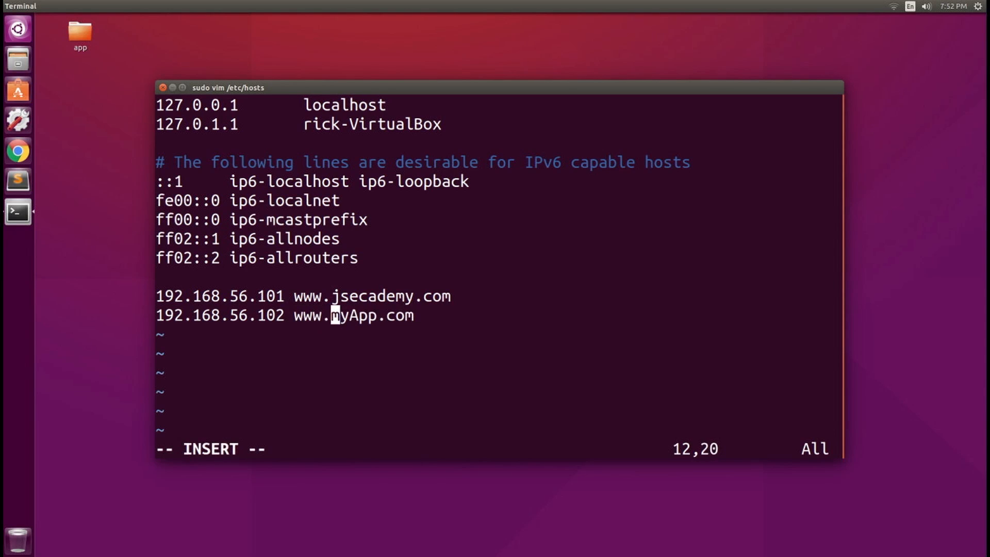